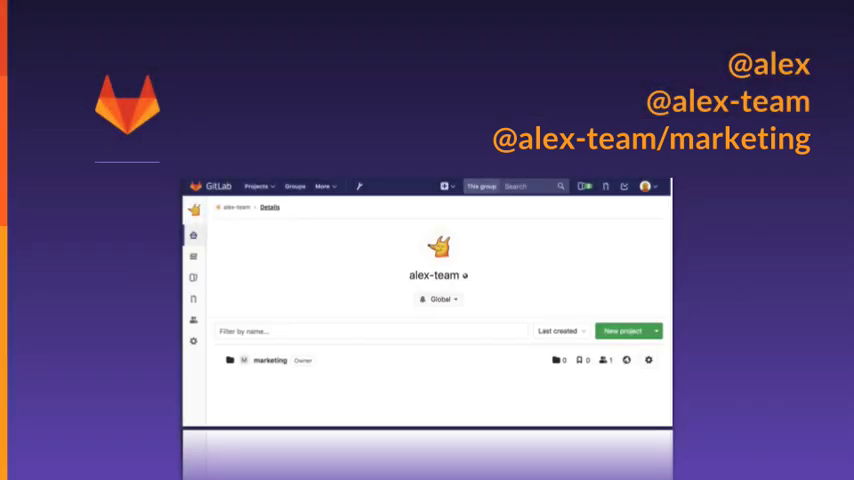
Step: Switch to GitLab's Explore projects page showing trending projects
click(107, 12)
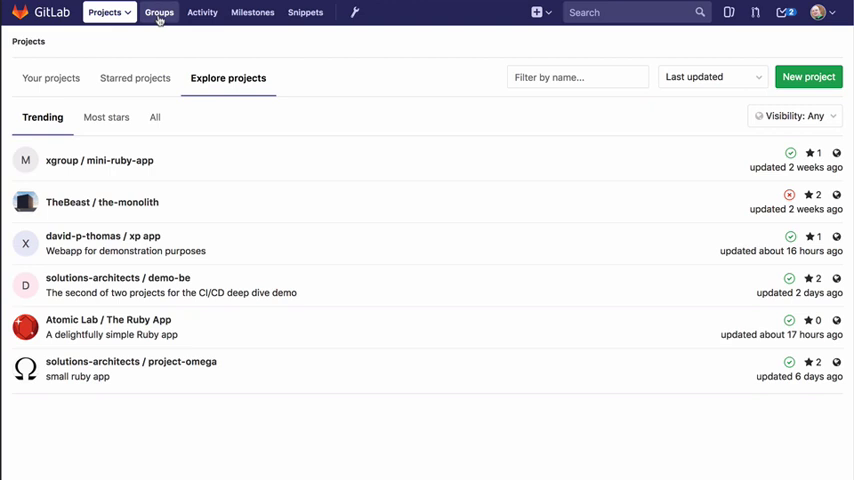
Step: Browse your groups, then start a new group
click(159, 12)
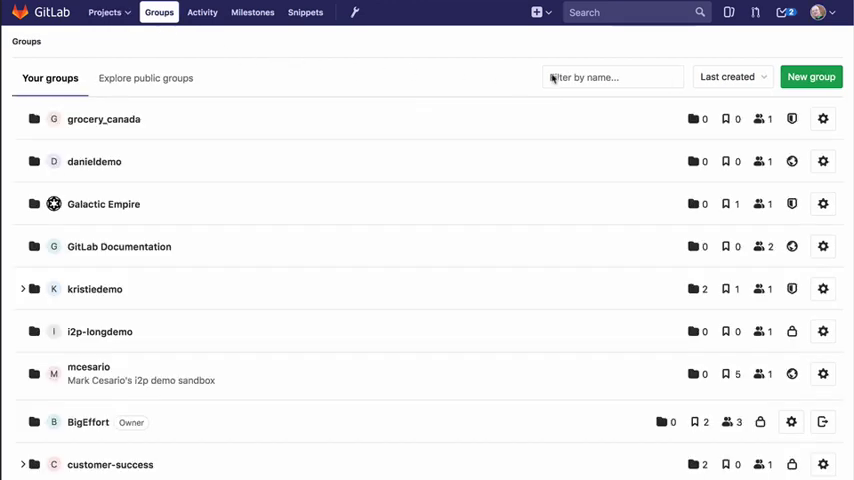
click(810, 77)
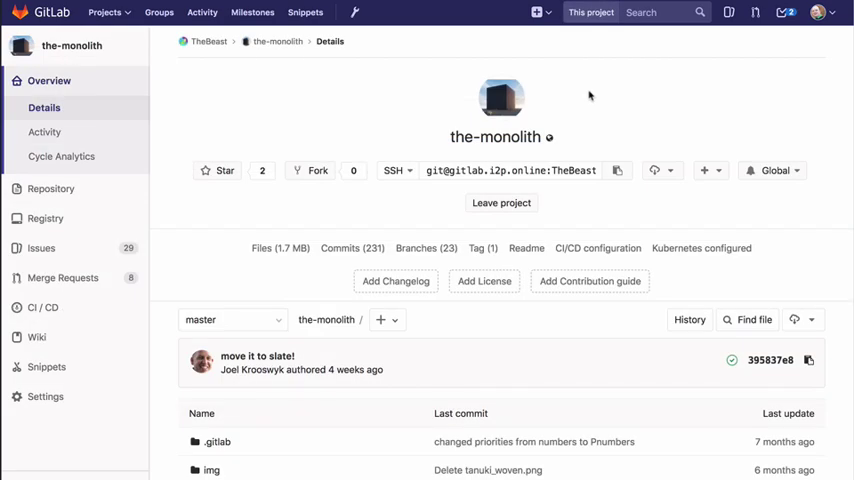
click(536, 12)
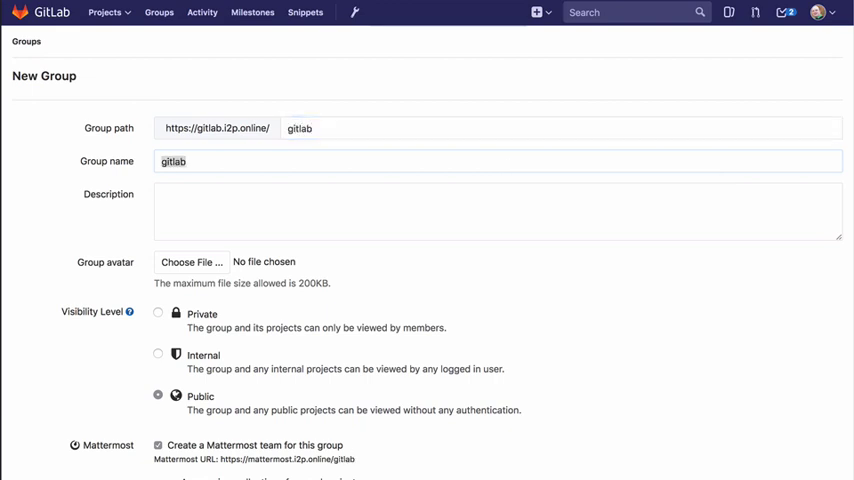
Step: Name the group 'GitLab Group' with path gitlab and create it
text(GitLab Group)
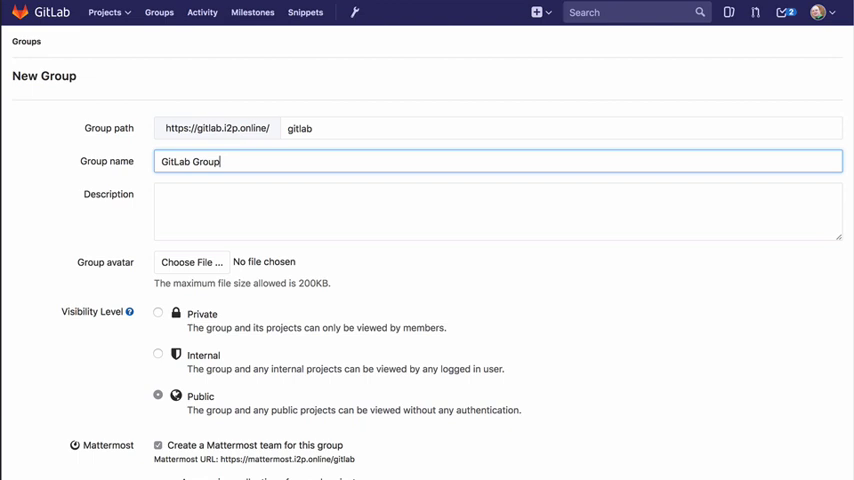
mouse_move(489, 187)
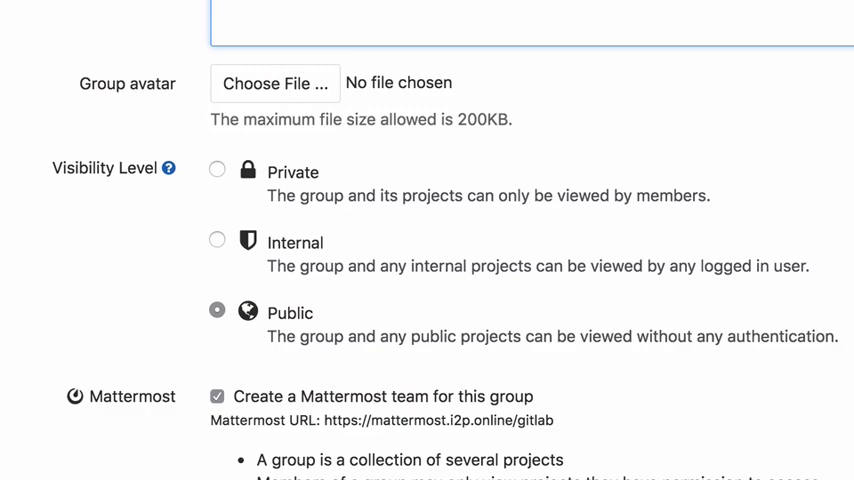
scroll(up, 3)
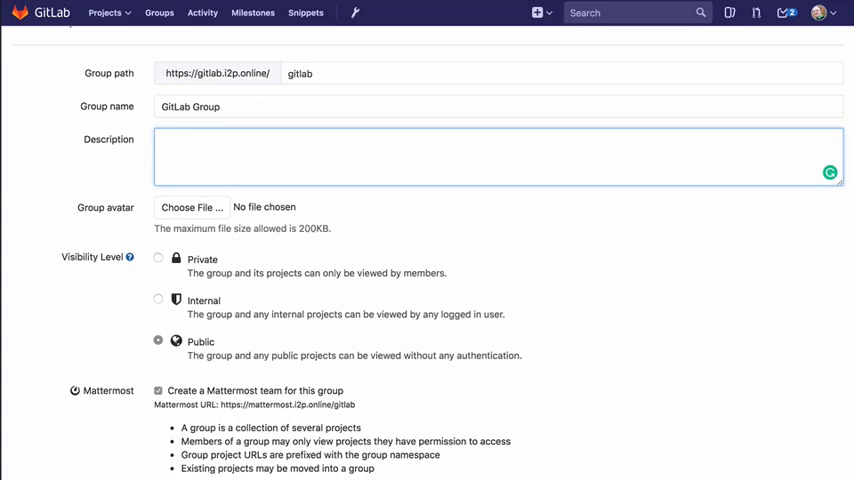
scroll(down, 3)
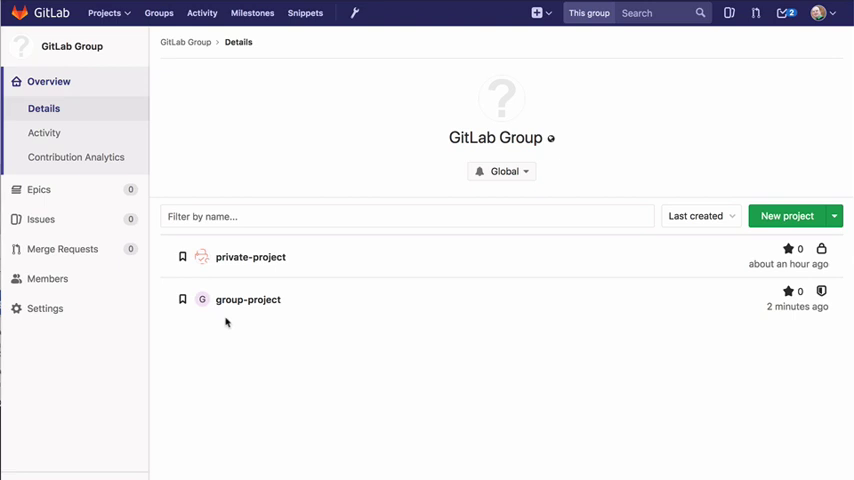
mouse_move(104, 283)
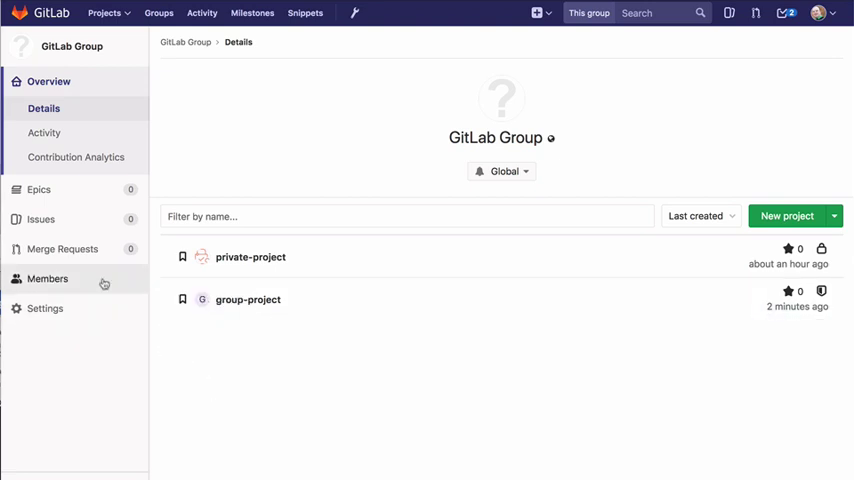
click(47, 278)
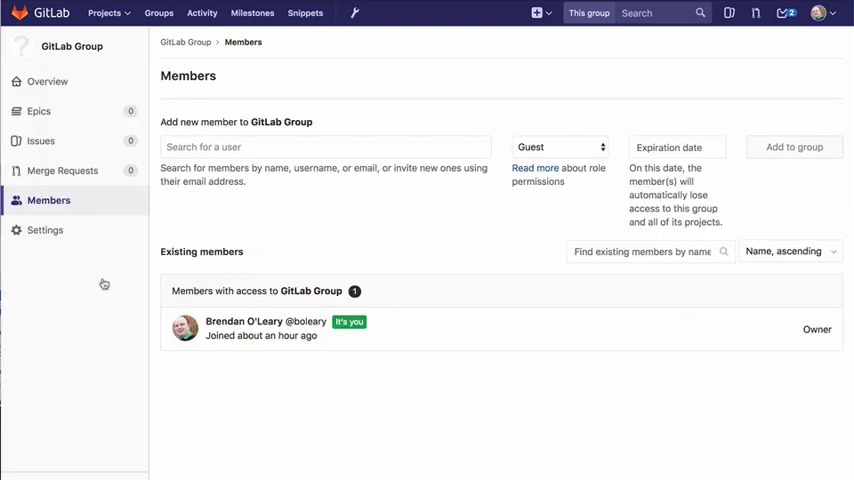
click(325, 147)
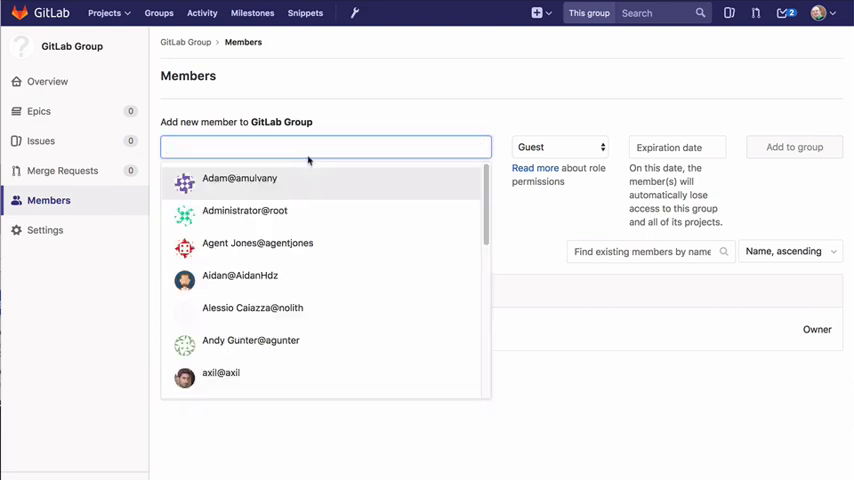
text(patr)
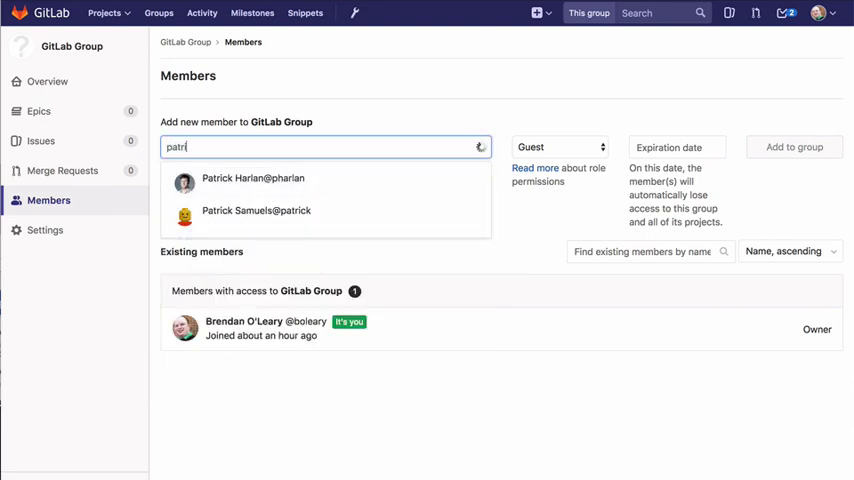
click(256, 210)
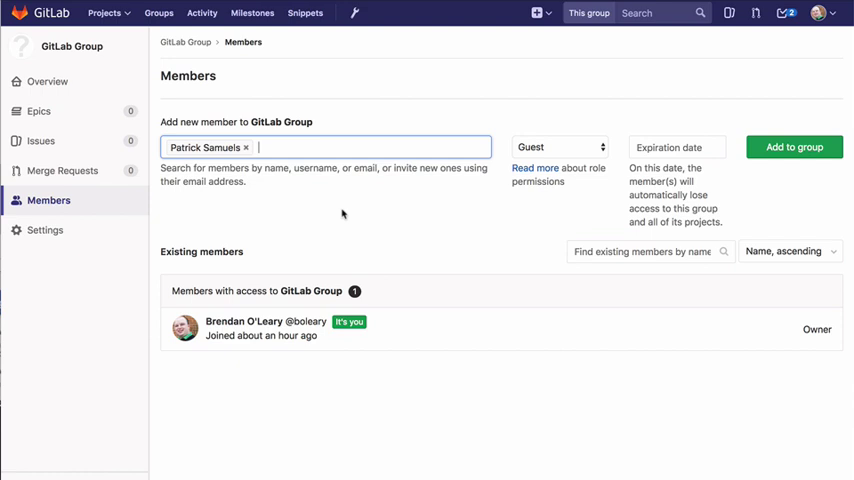
click(560, 147)
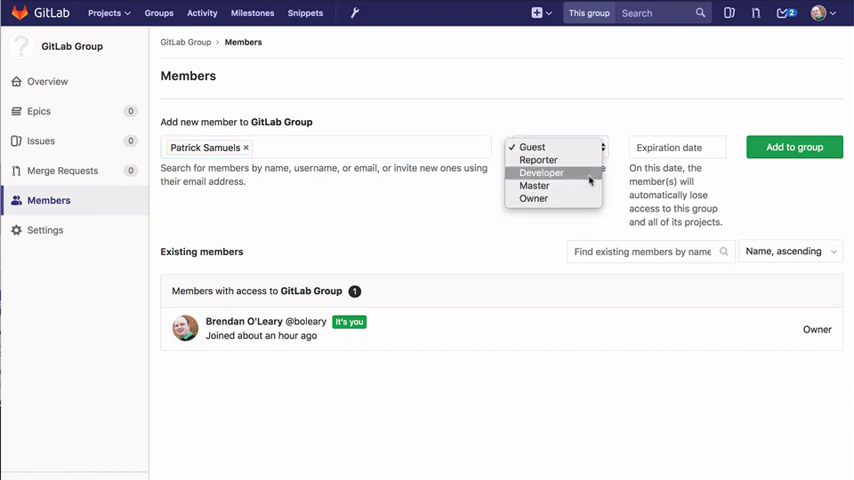
click(541, 172)
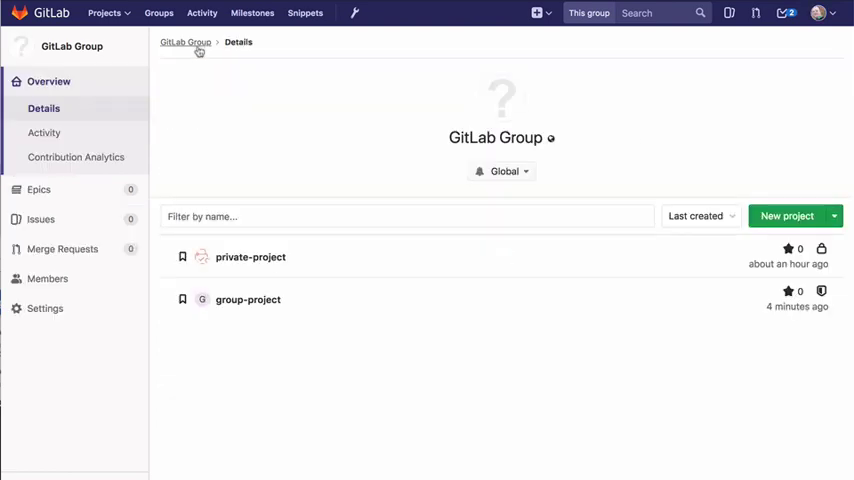
mouse_move(250, 257)
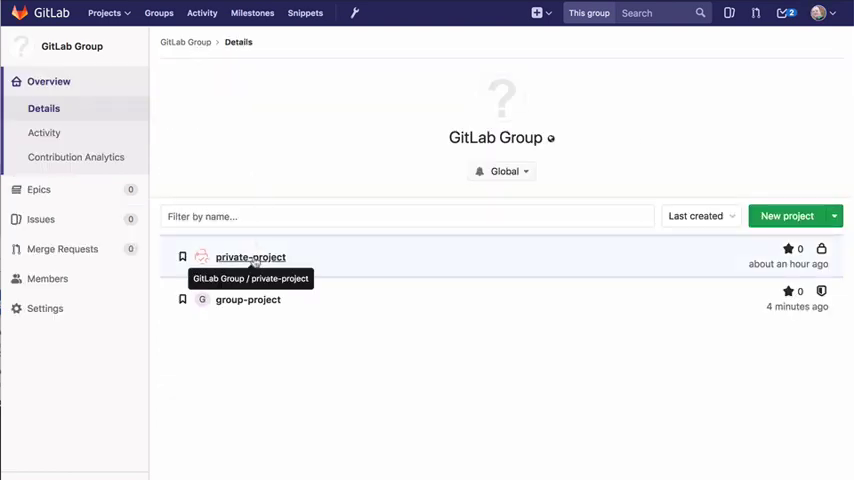
click(250, 257)
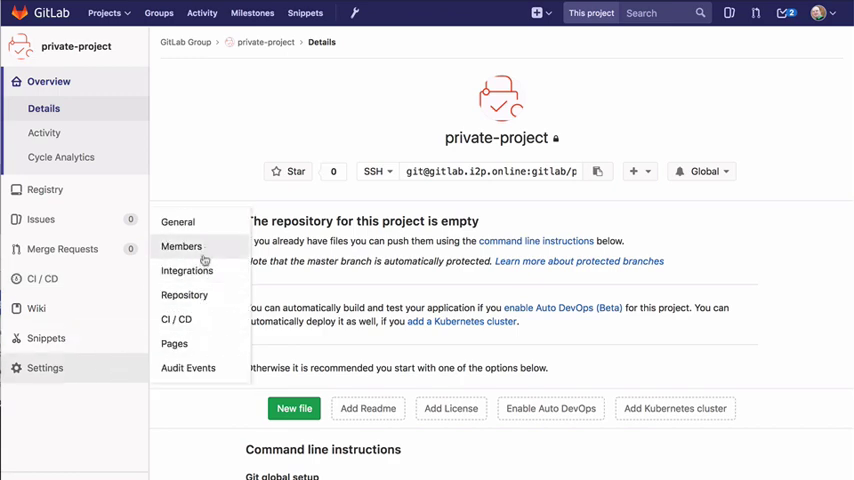
click(181, 246)
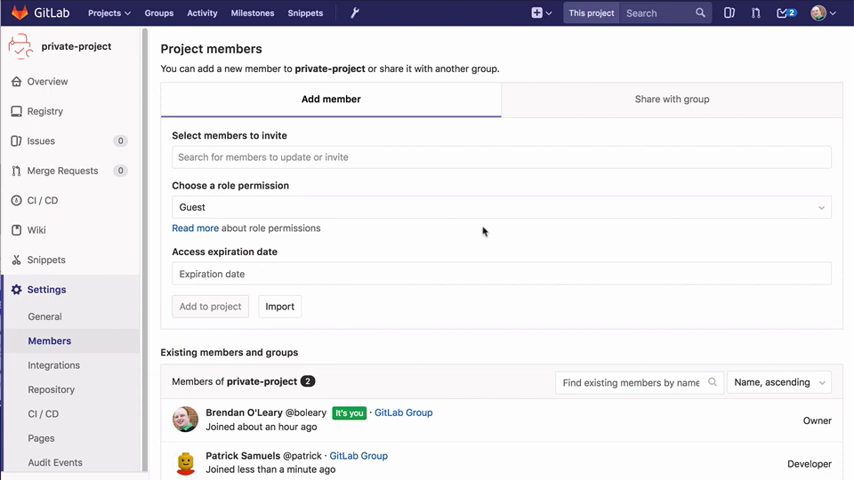
click(500, 157)
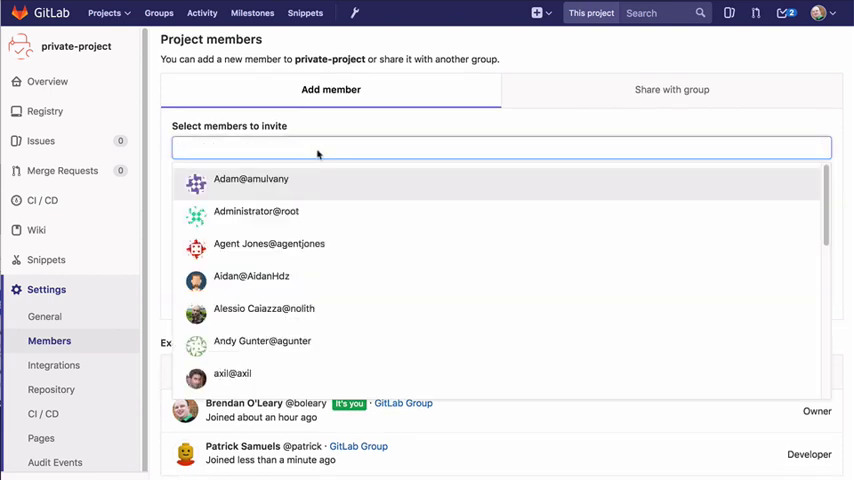
text(patrick)
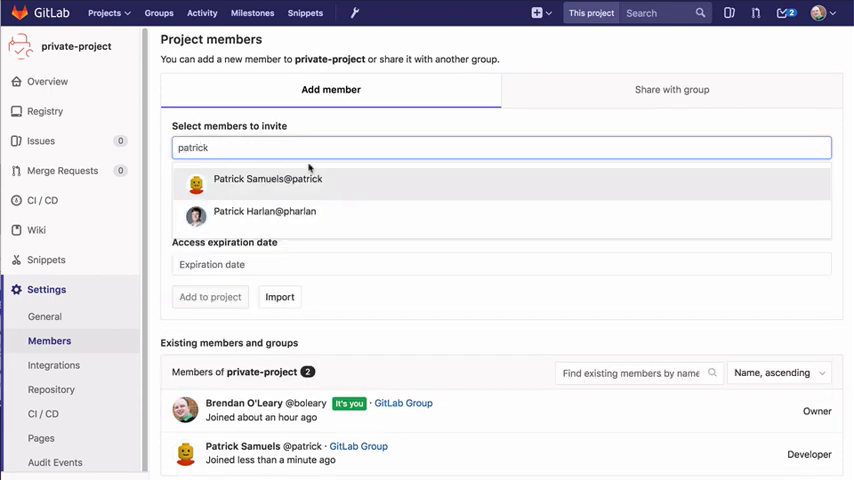
click(267, 178)
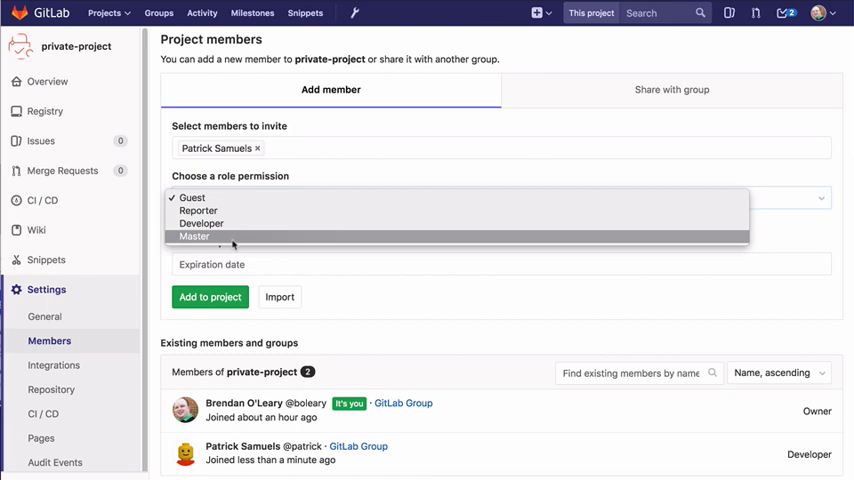
click(194, 236)
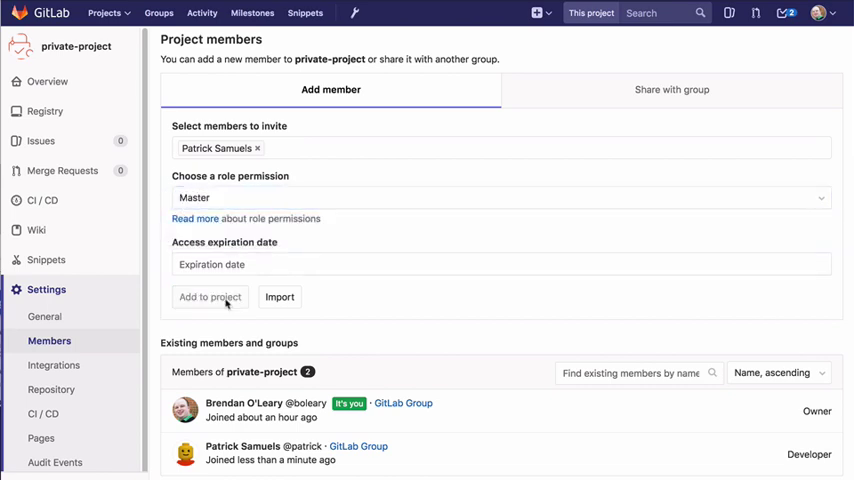